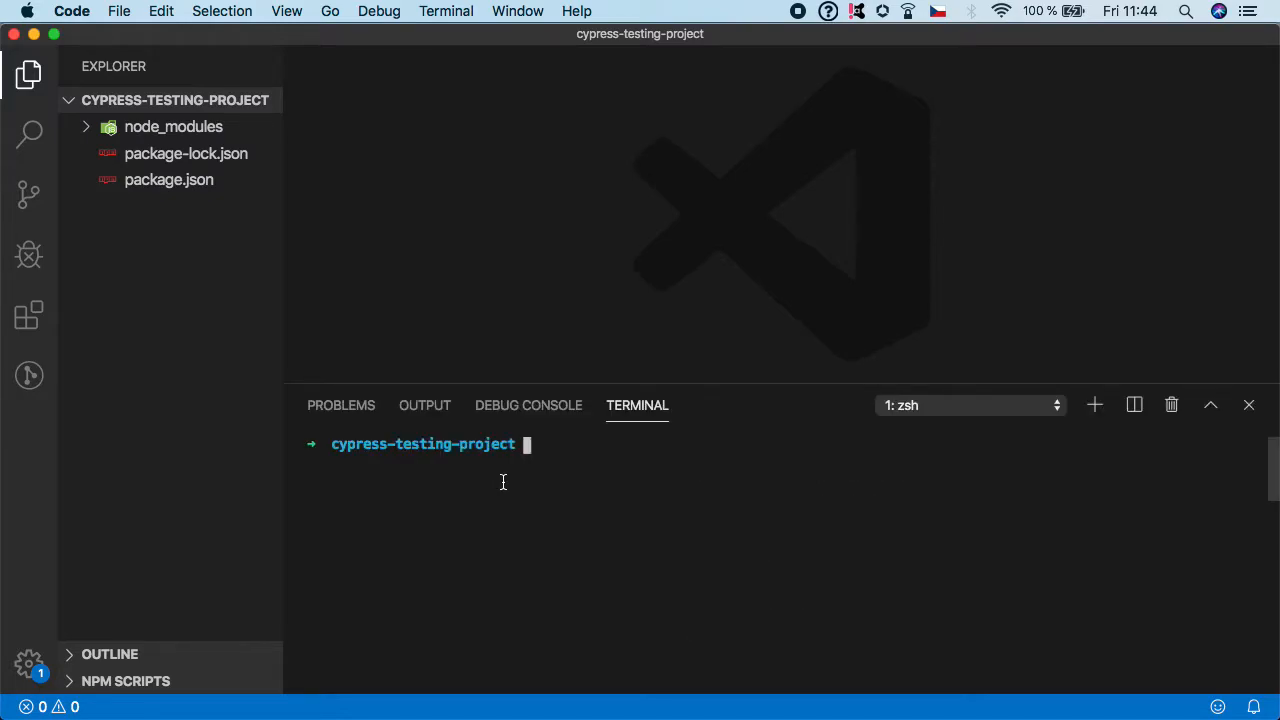
# Run npm install prettier in the terminal to add prettier ^1.19.1 to package.json
pyautogui.write('npm i')
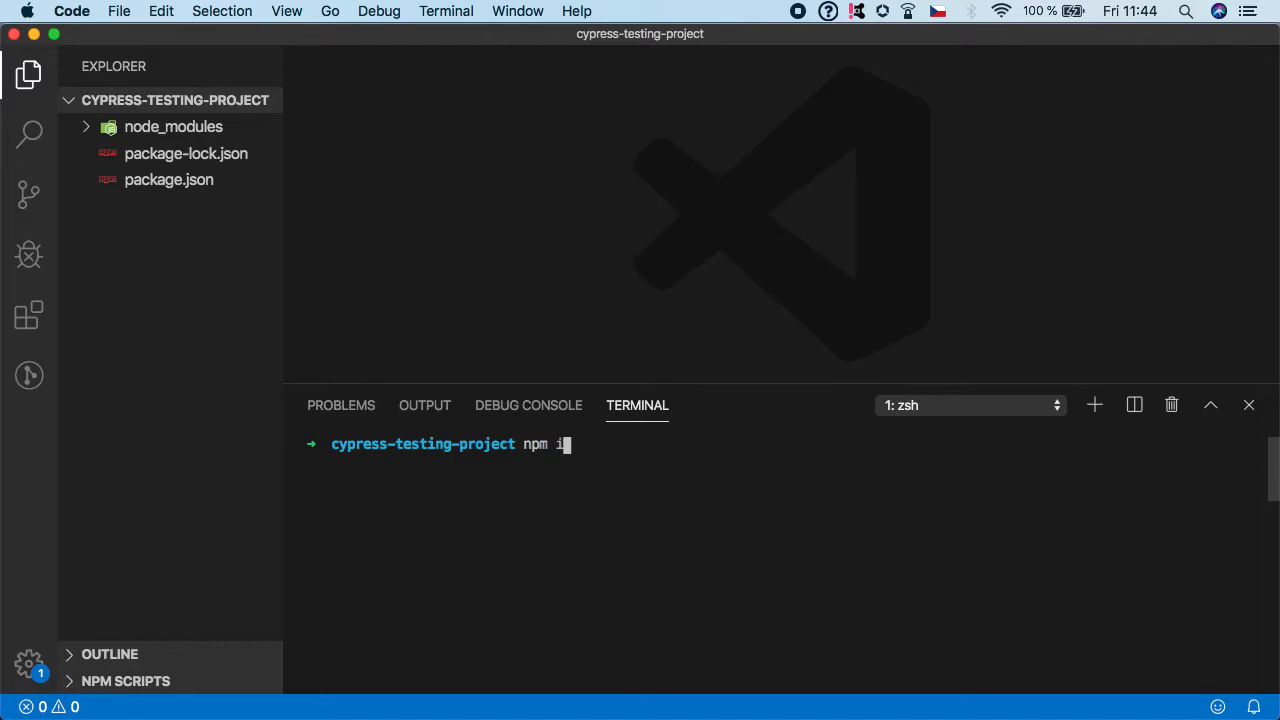
pyautogui.write('nstall')
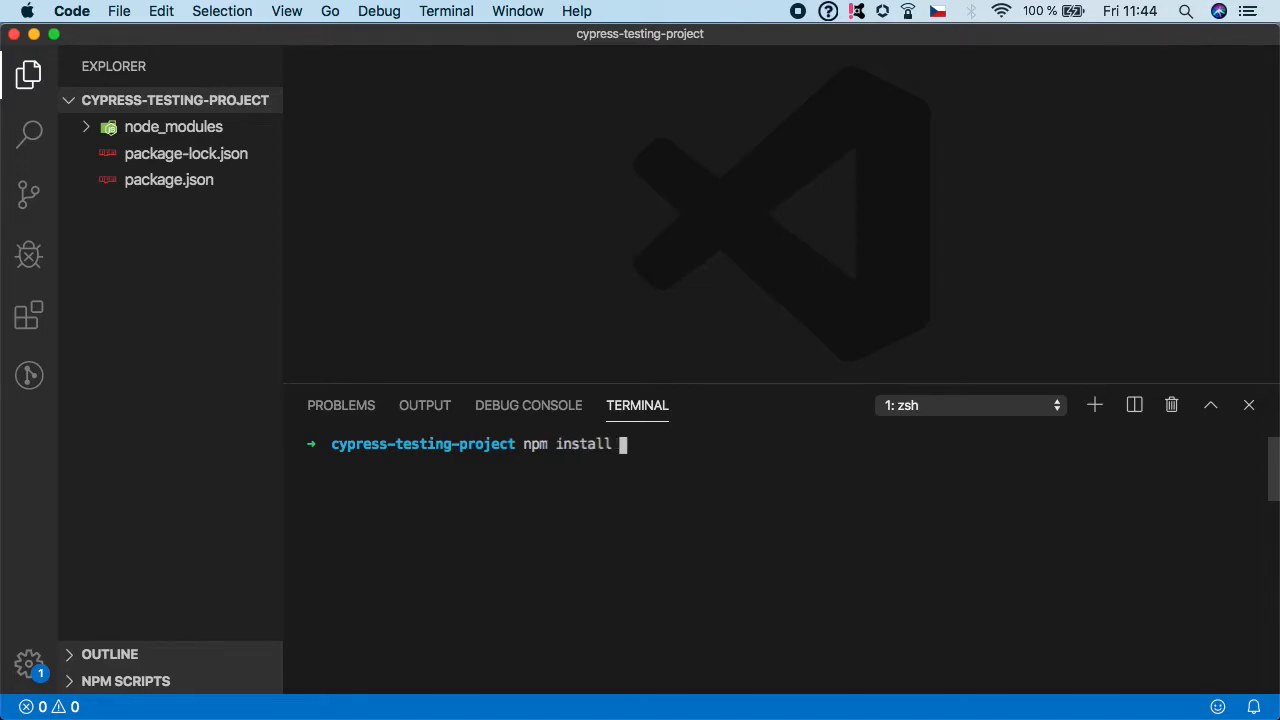
pyautogui.write('prettier')
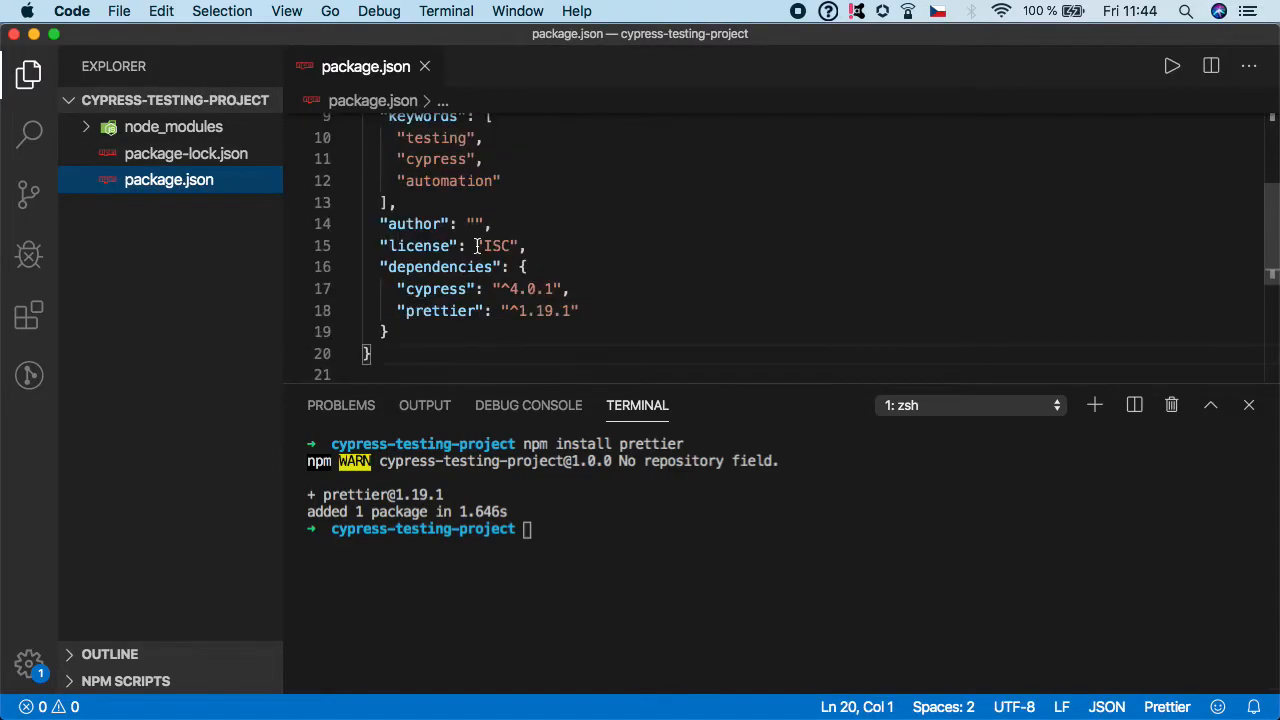
# Highlight the prettier ^1.19.1 version string in package.json
pyautogui.doubleClick(440, 310)
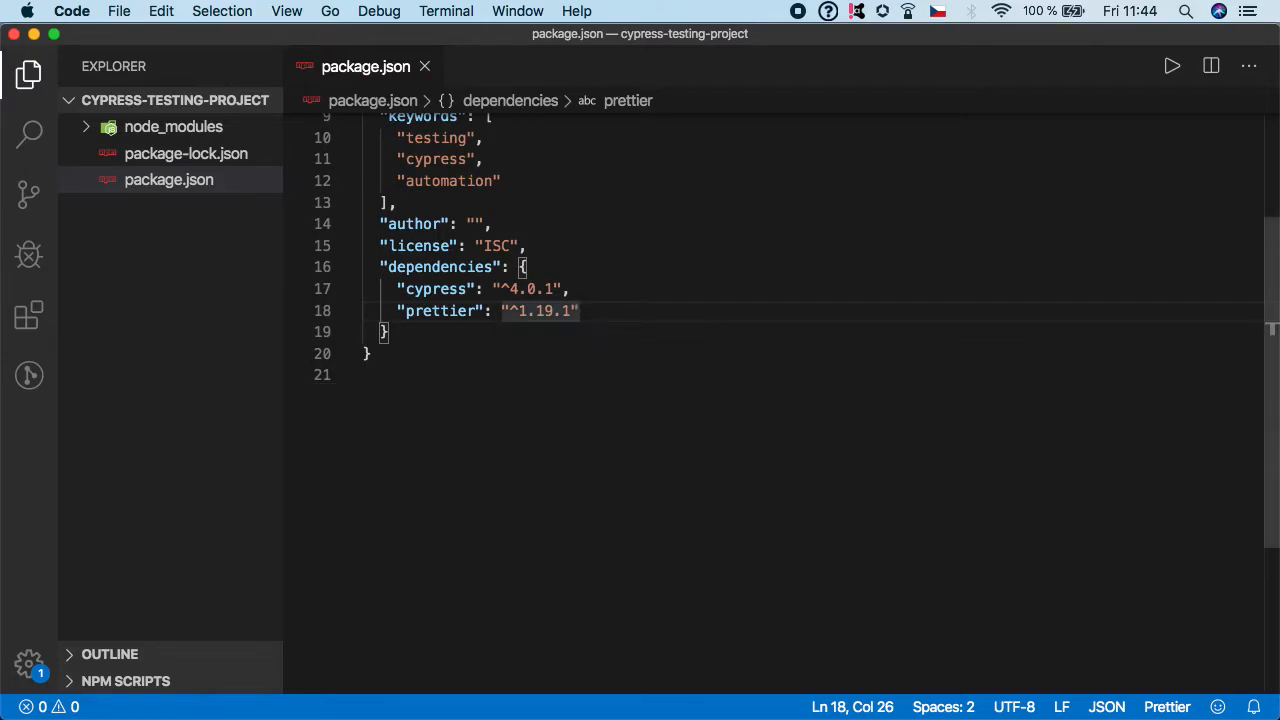
# Close package.json and create a new .prettierrc file in the project root
pyautogui.click(424, 66)
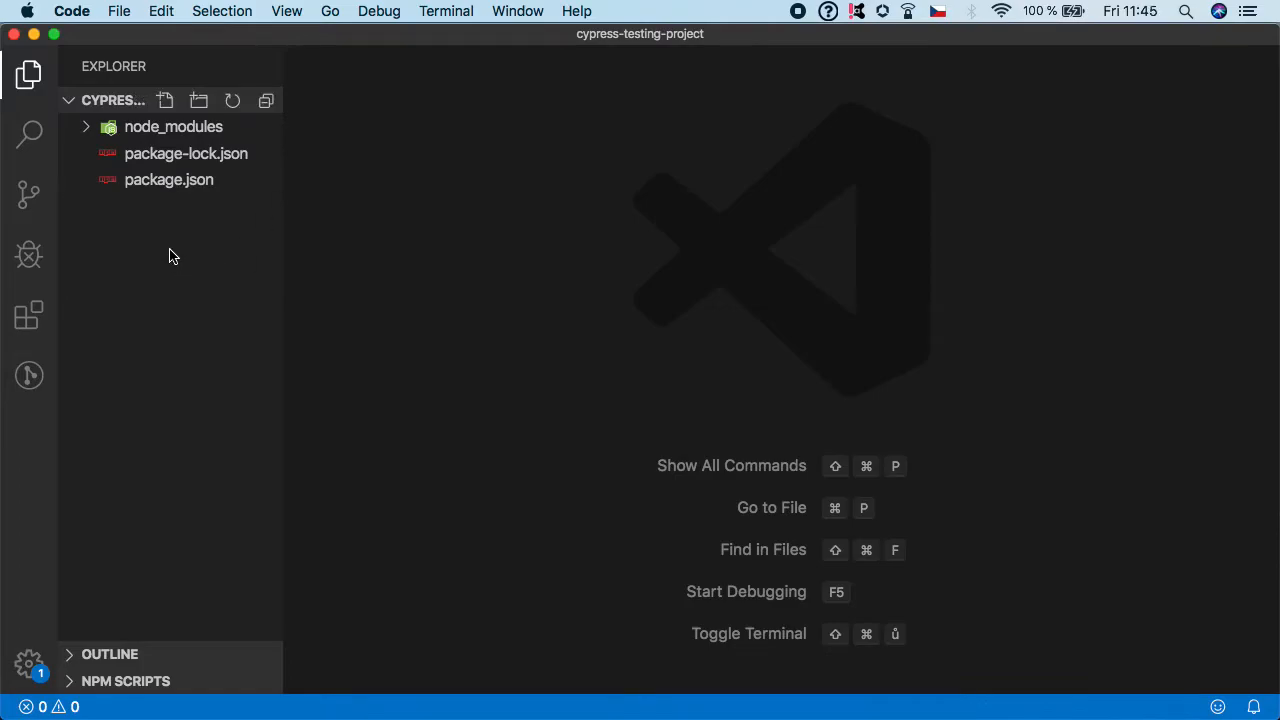
pyautogui.moveTo(156, 238)
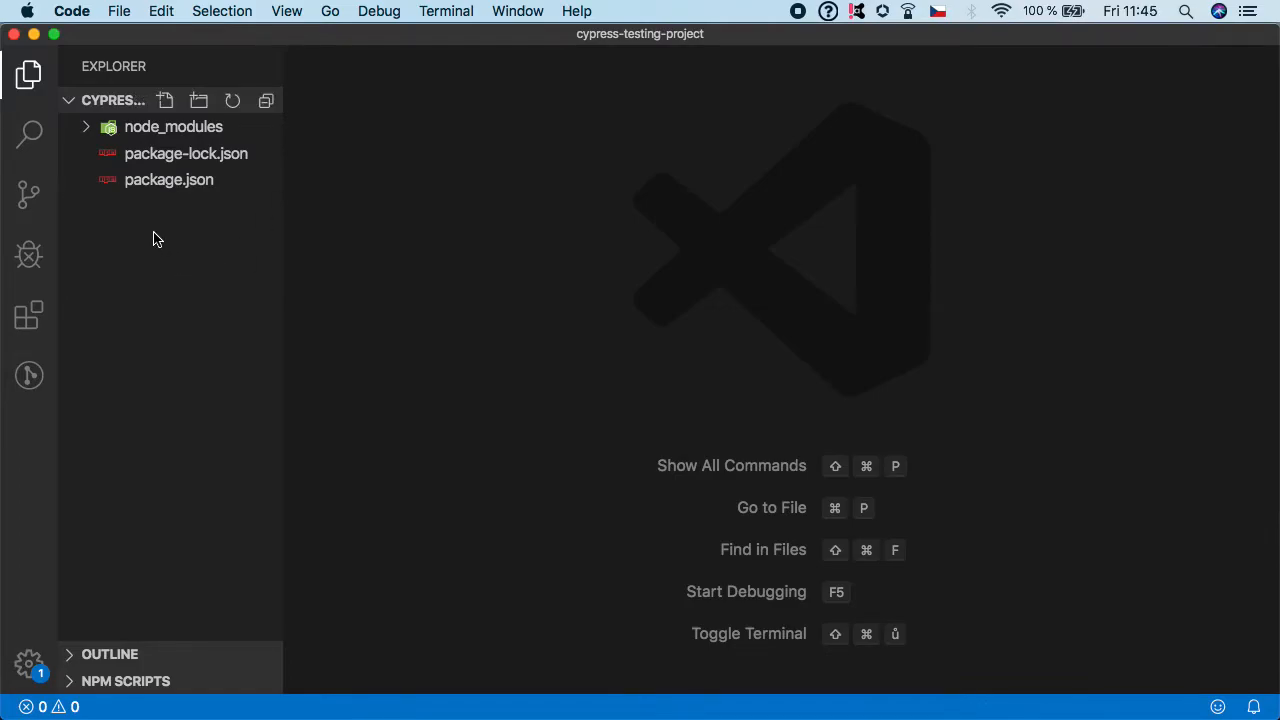
pyautogui.click(164, 100)
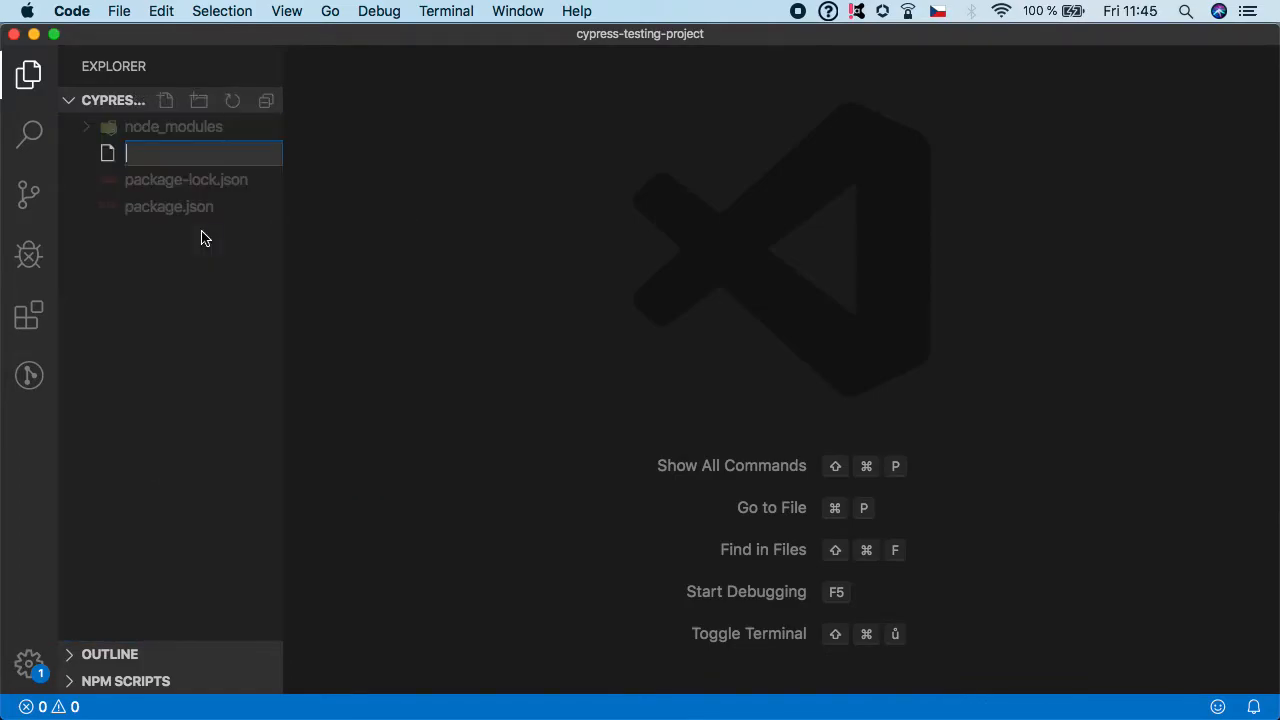
pyautogui.write('.prettier')
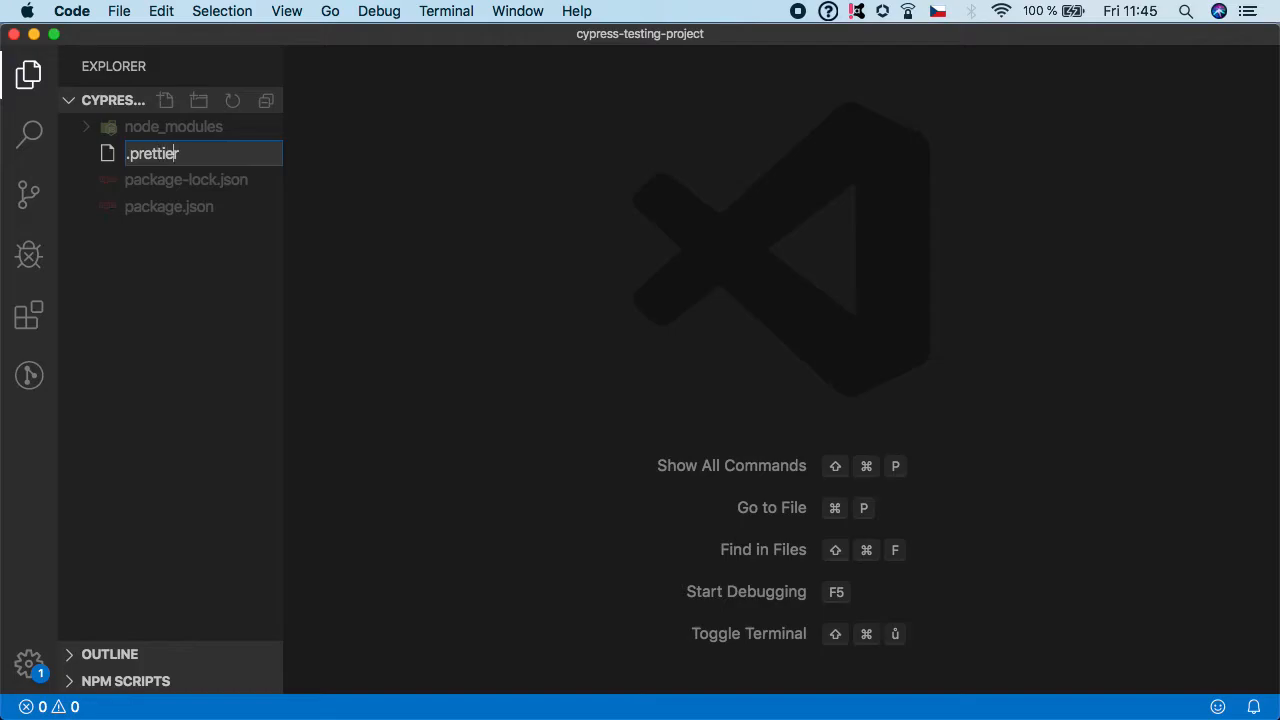
pyautogui.press('Enter')
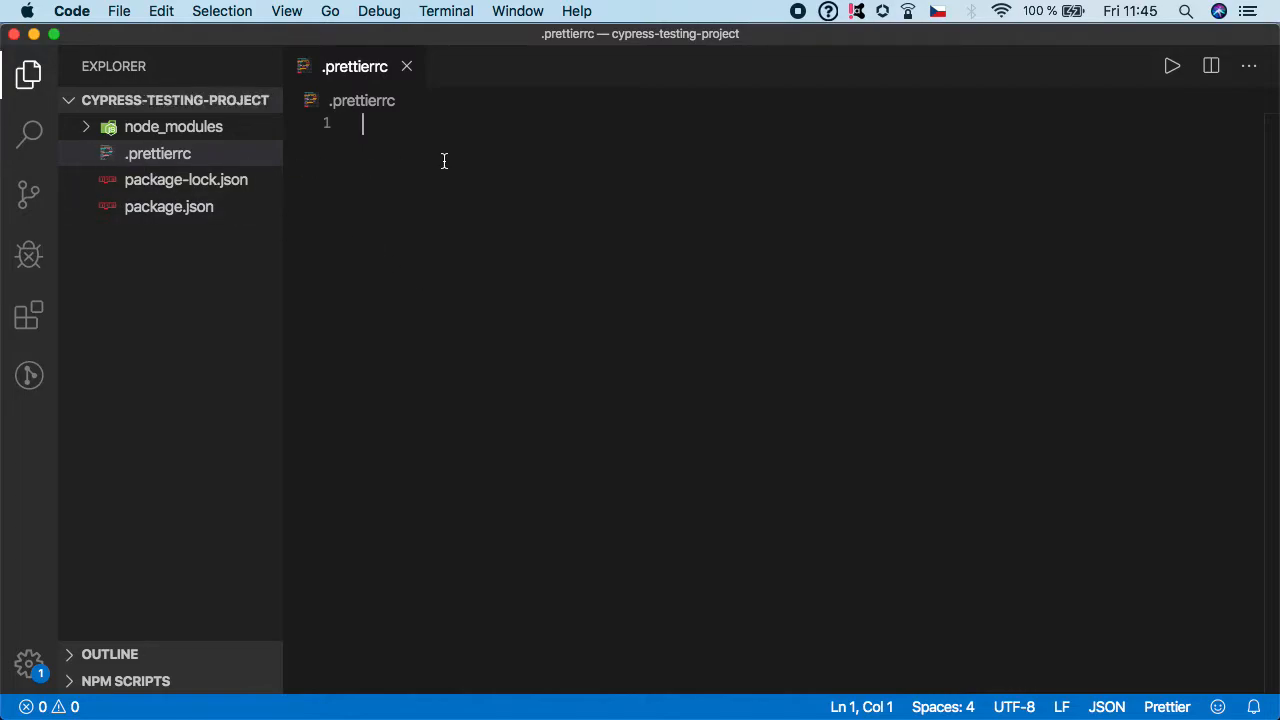
# Write a JSON object in .prettierrc with the rule "semi": false
pyautogui.write('{}')
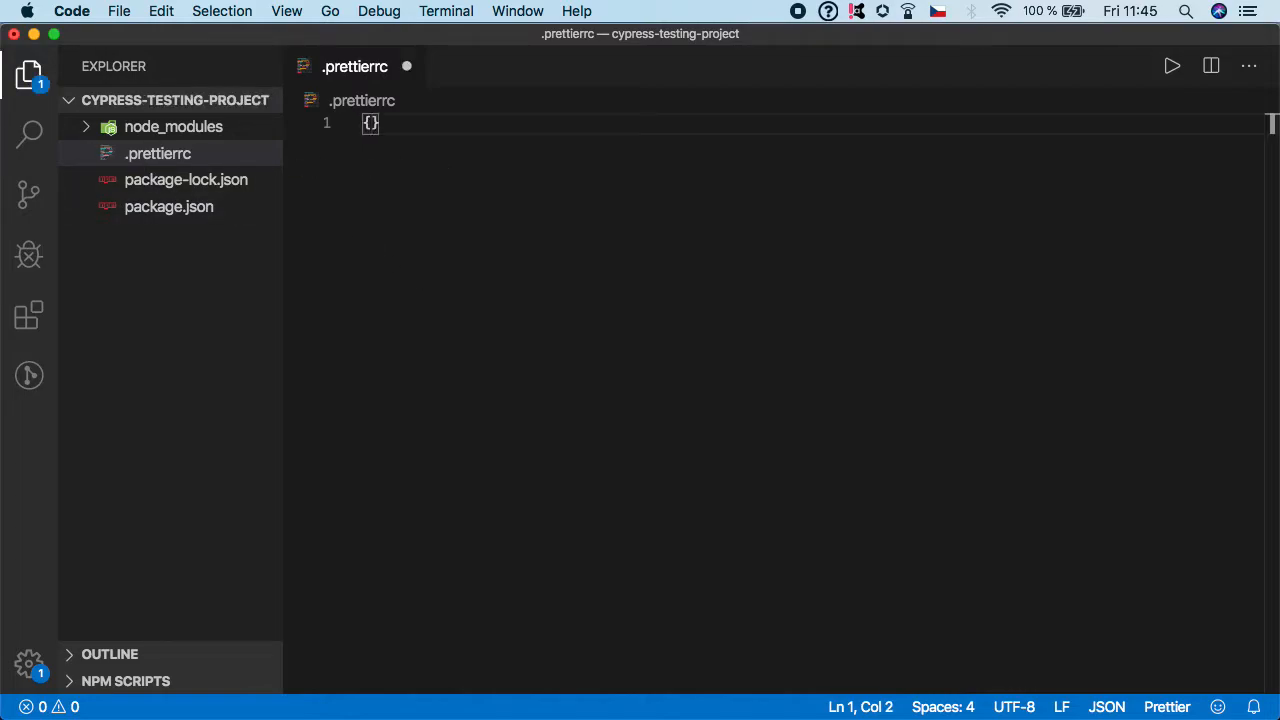
pyautogui.press('Enter')
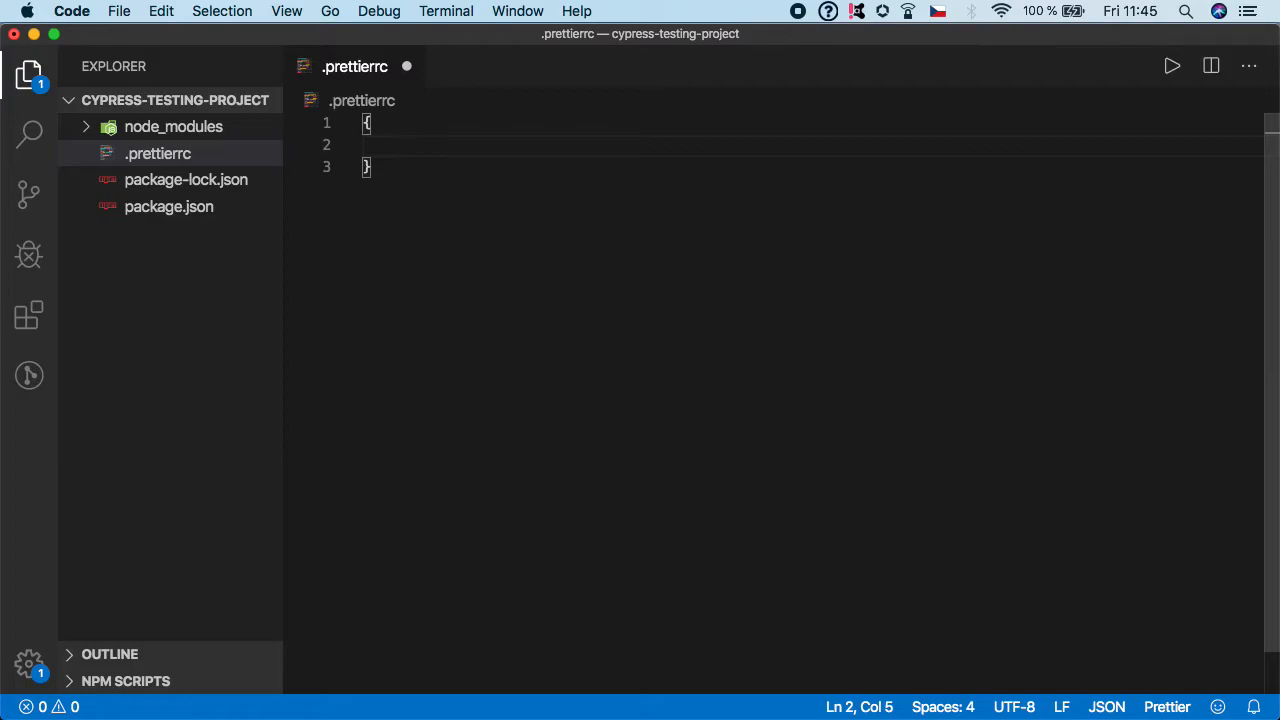
pyautogui.write('"semi": tr')
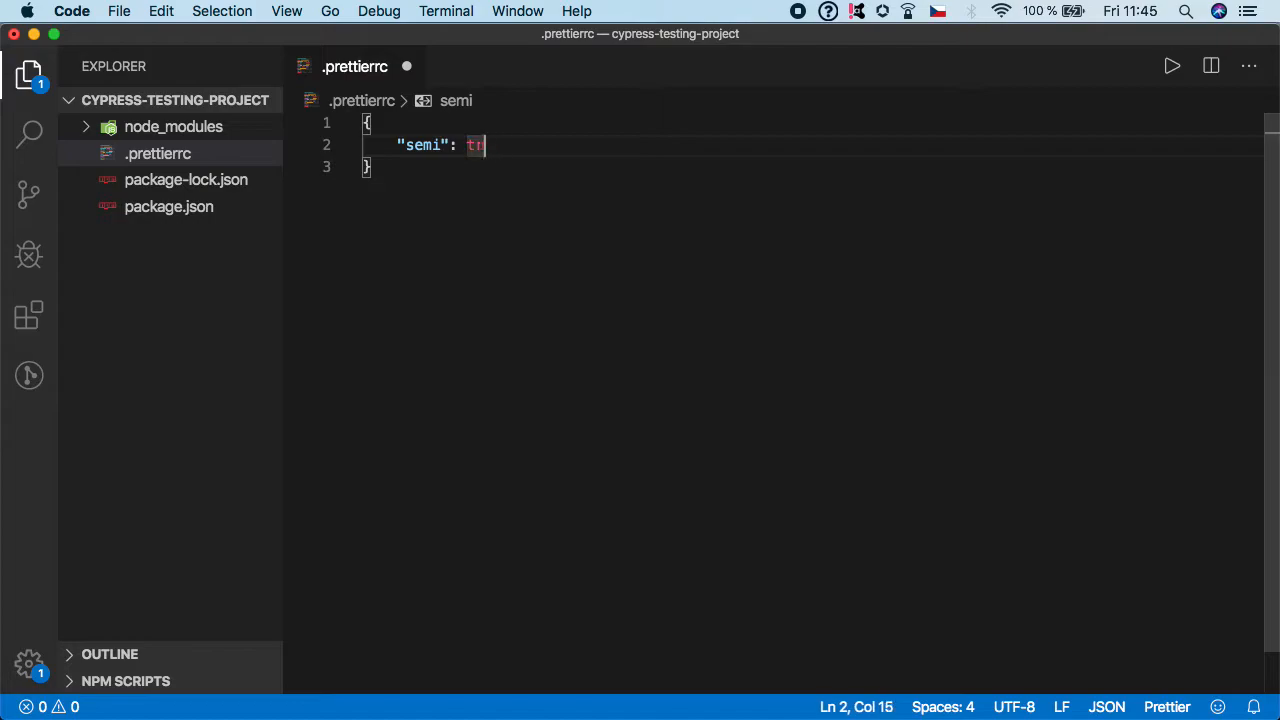
pyautogui.write('false,')
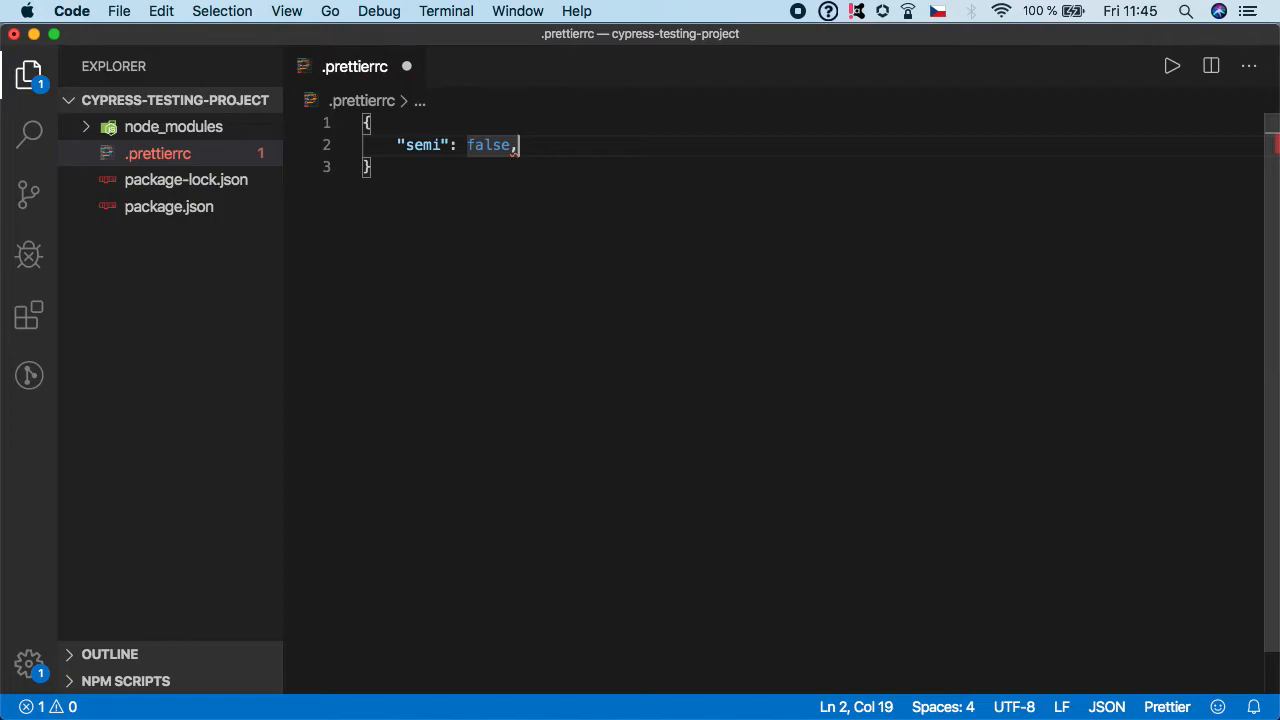
pyautogui.press('Enter')
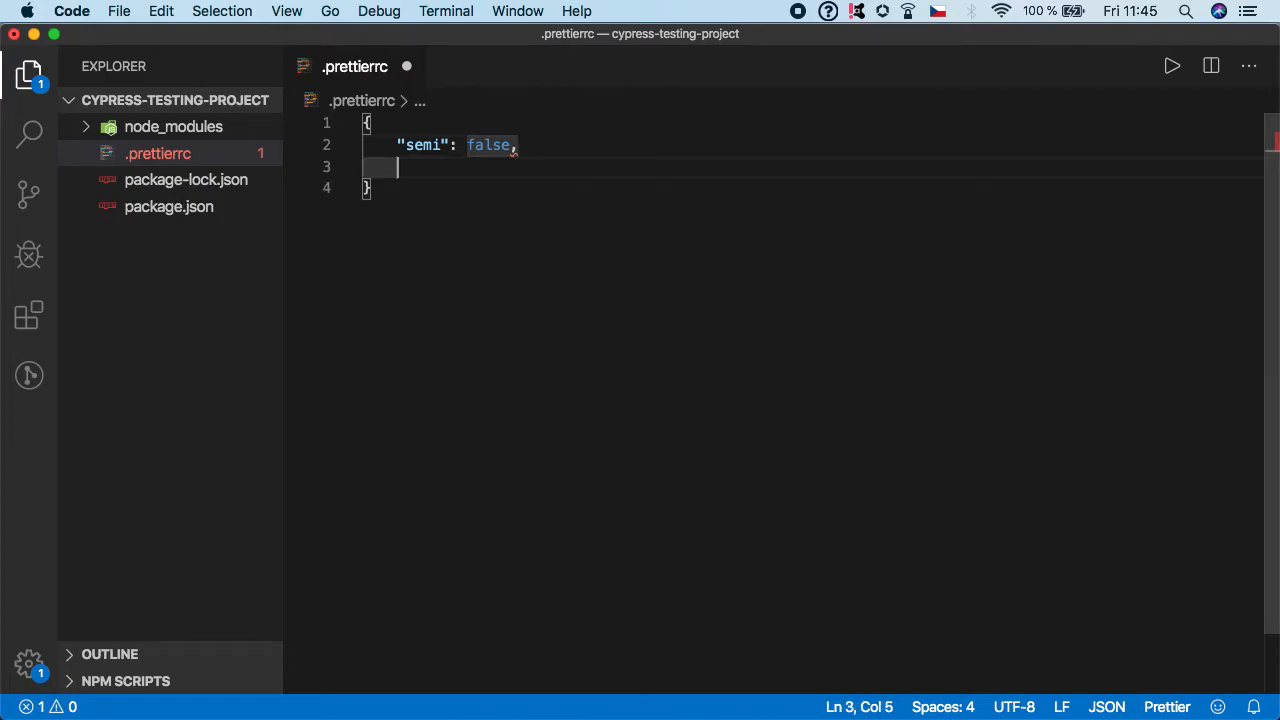
# Add "singleQuote": true and "useTabs": true via autocomplete, replacing the suggested false
pyautogui.write('"')
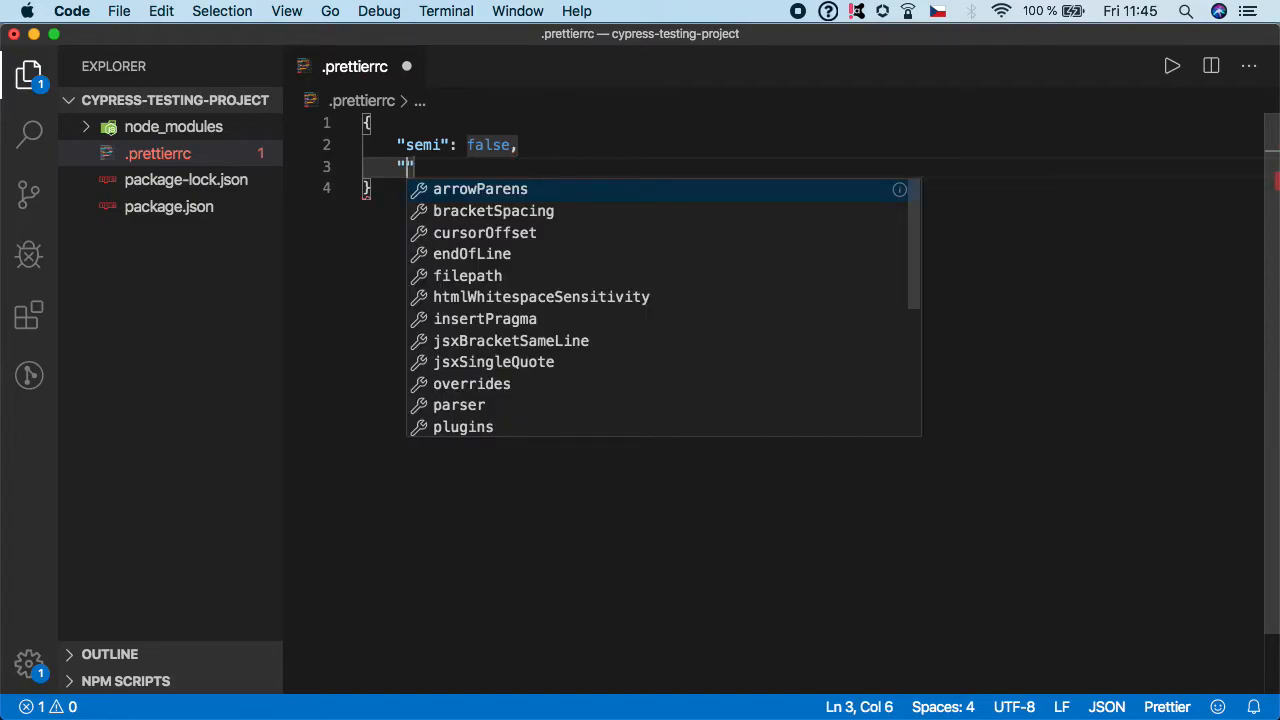
pyautogui.write('sine')
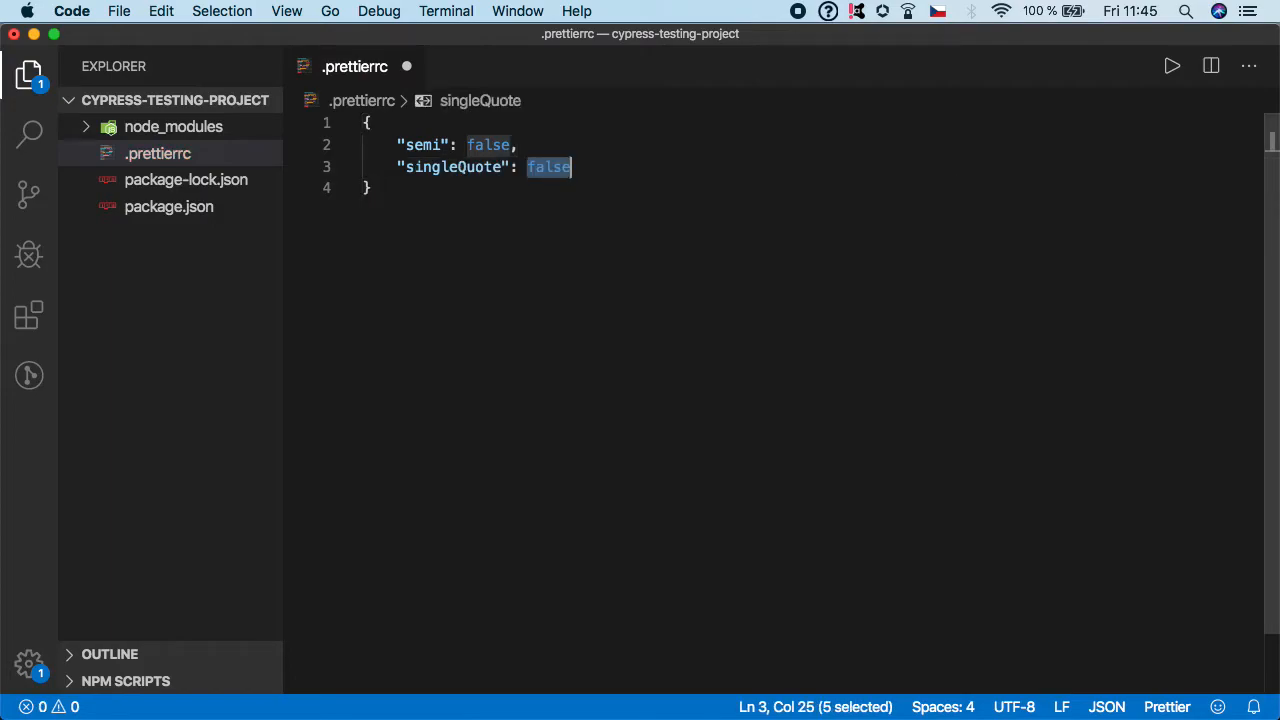
pyautogui.press('Delete')
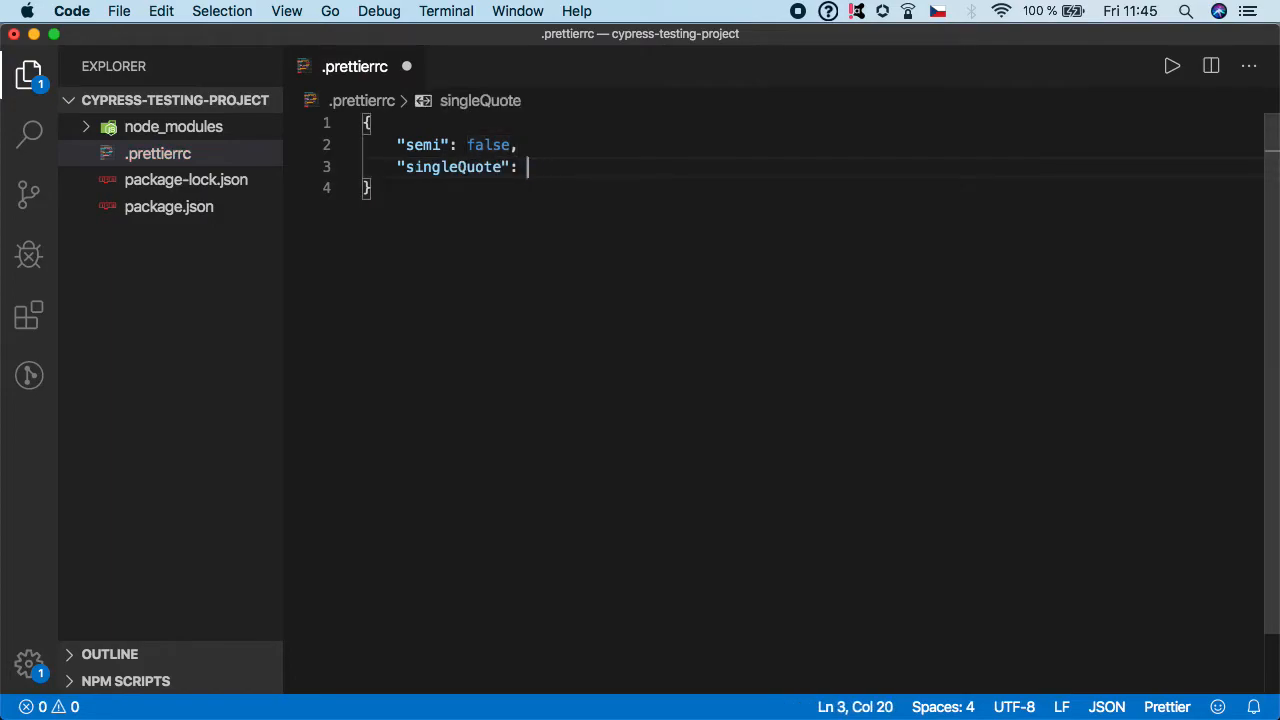
pyautogui.write('true')
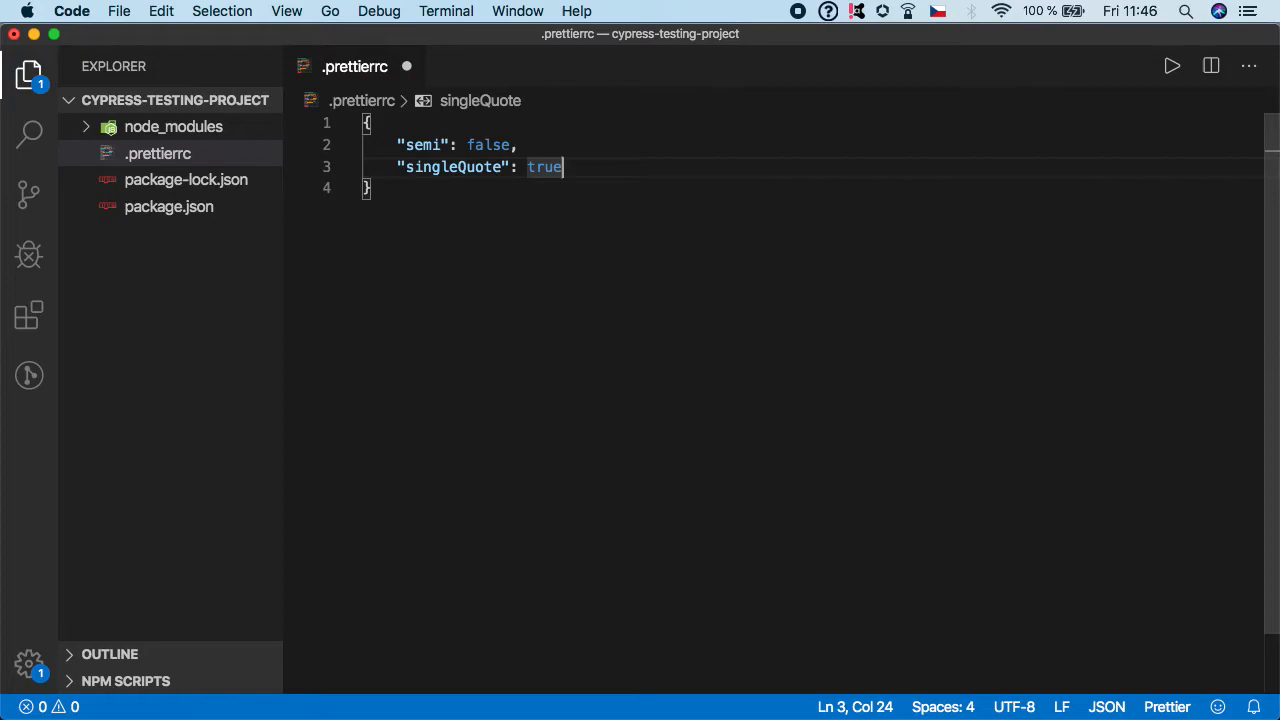
pyautogui.write(',')
pyautogui.write('"')
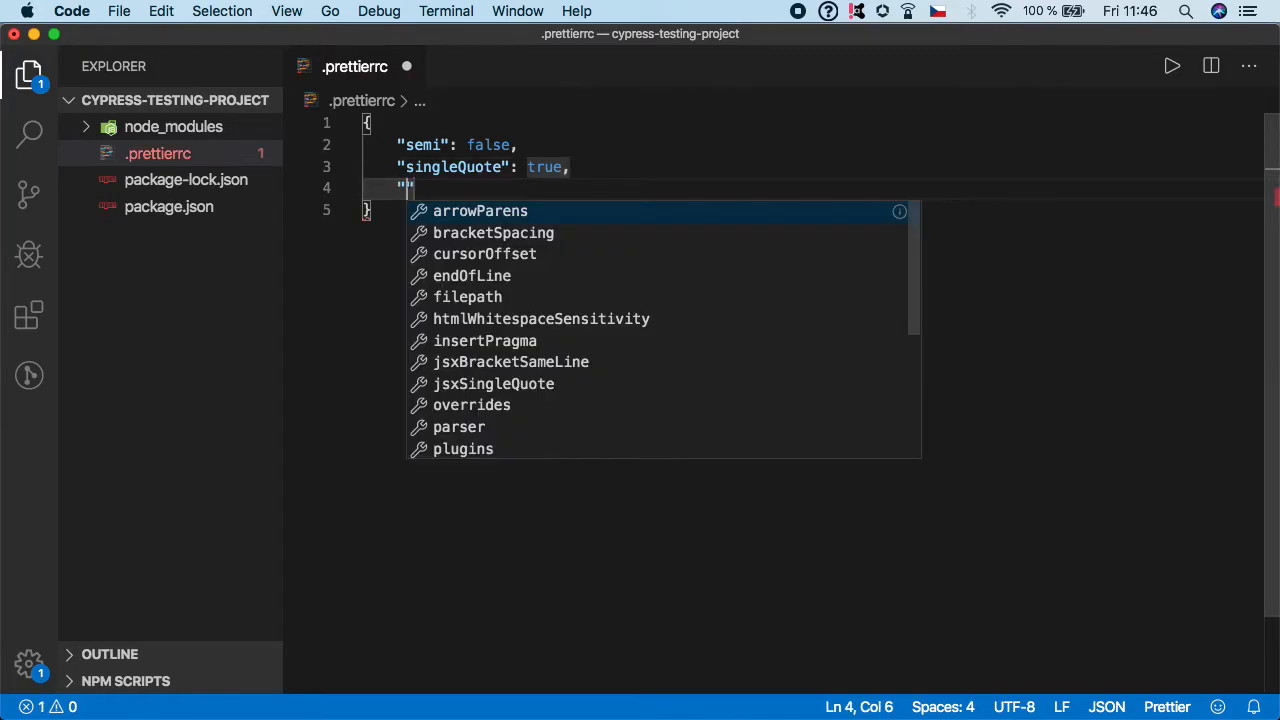
pyautogui.write('useTabs": false')
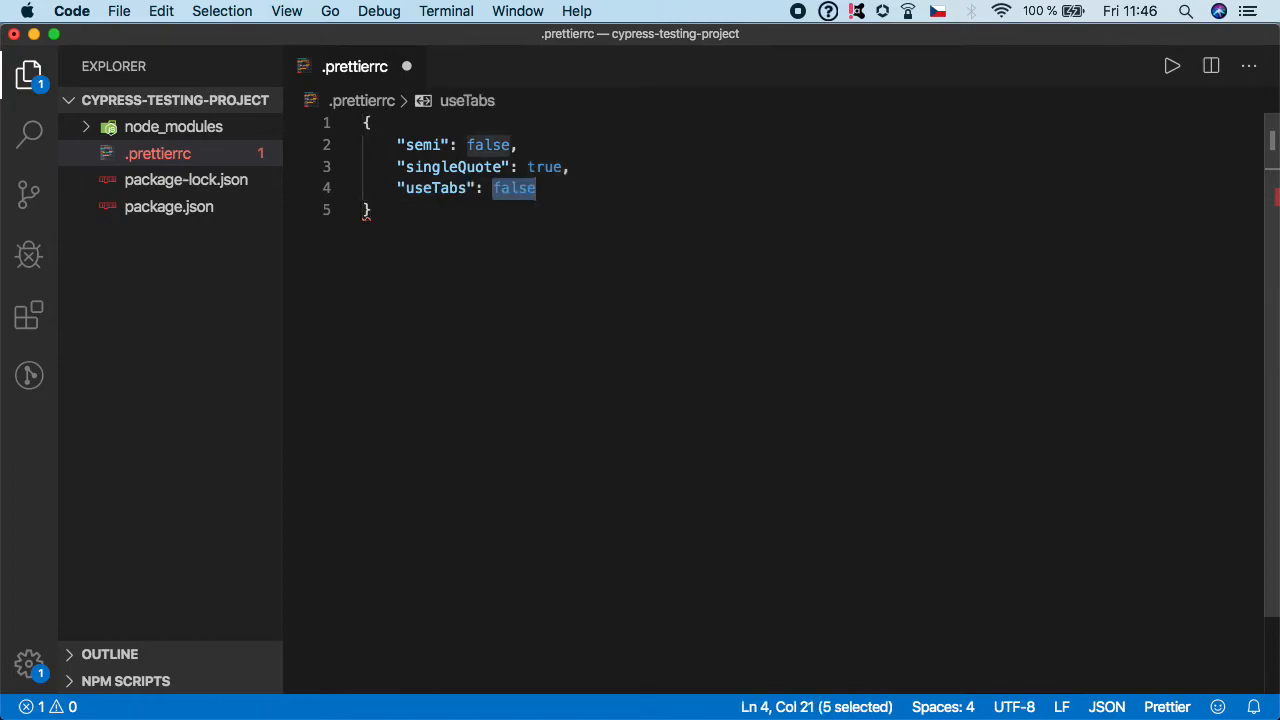
pyautogui.press('Delete')
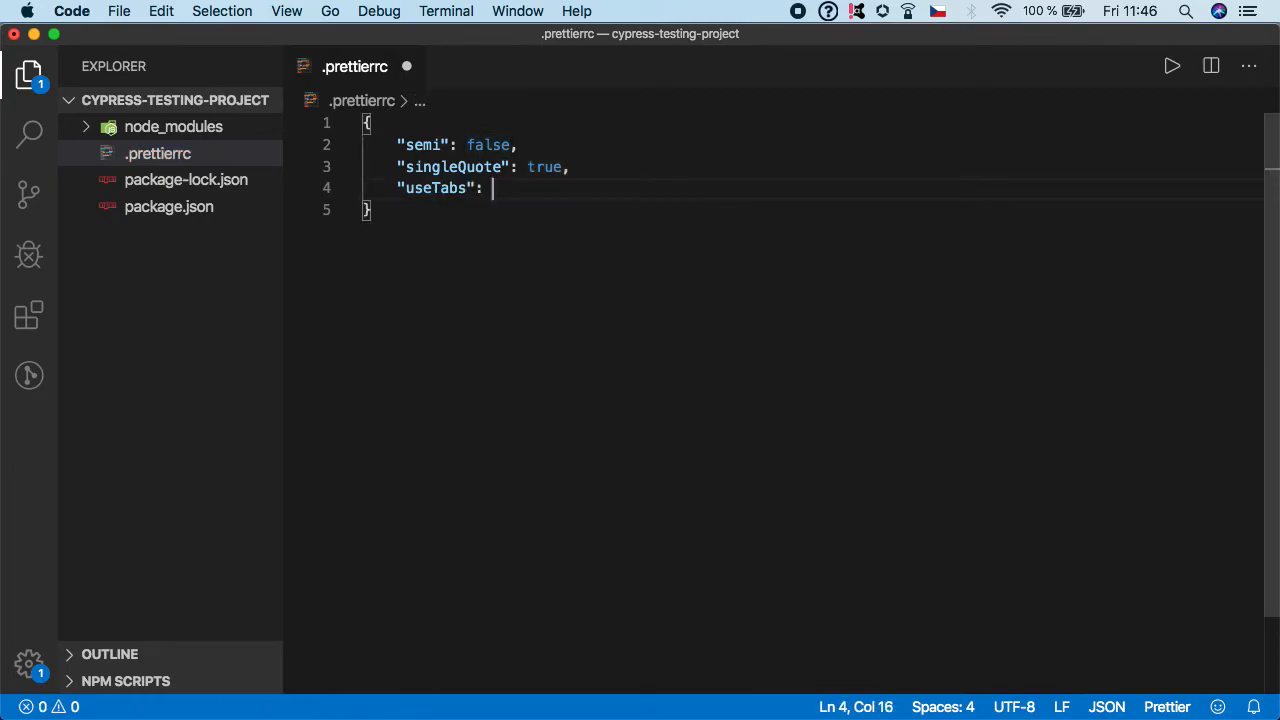
pyautogui.write('true,')
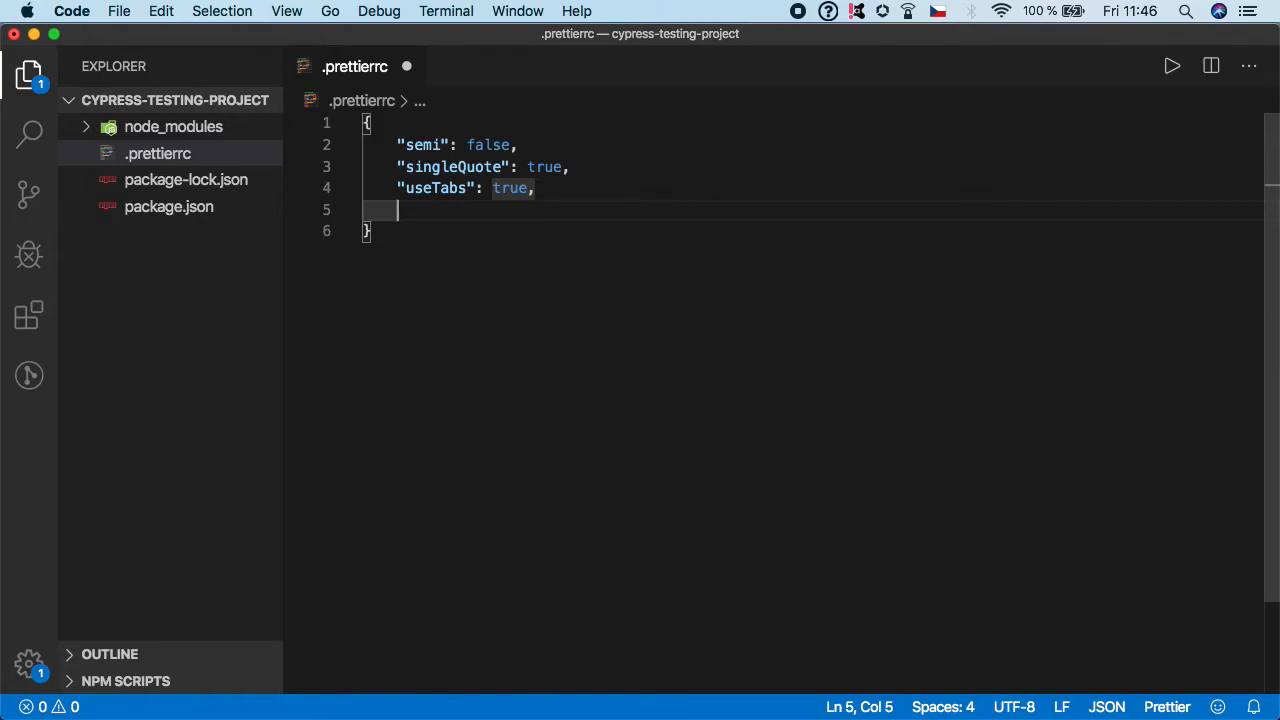
# Add "tabWidth": 2, "bracketSpacing": true and "arrowParens": "avoid" rules
pyautogui.write('"tabWidth": 2')
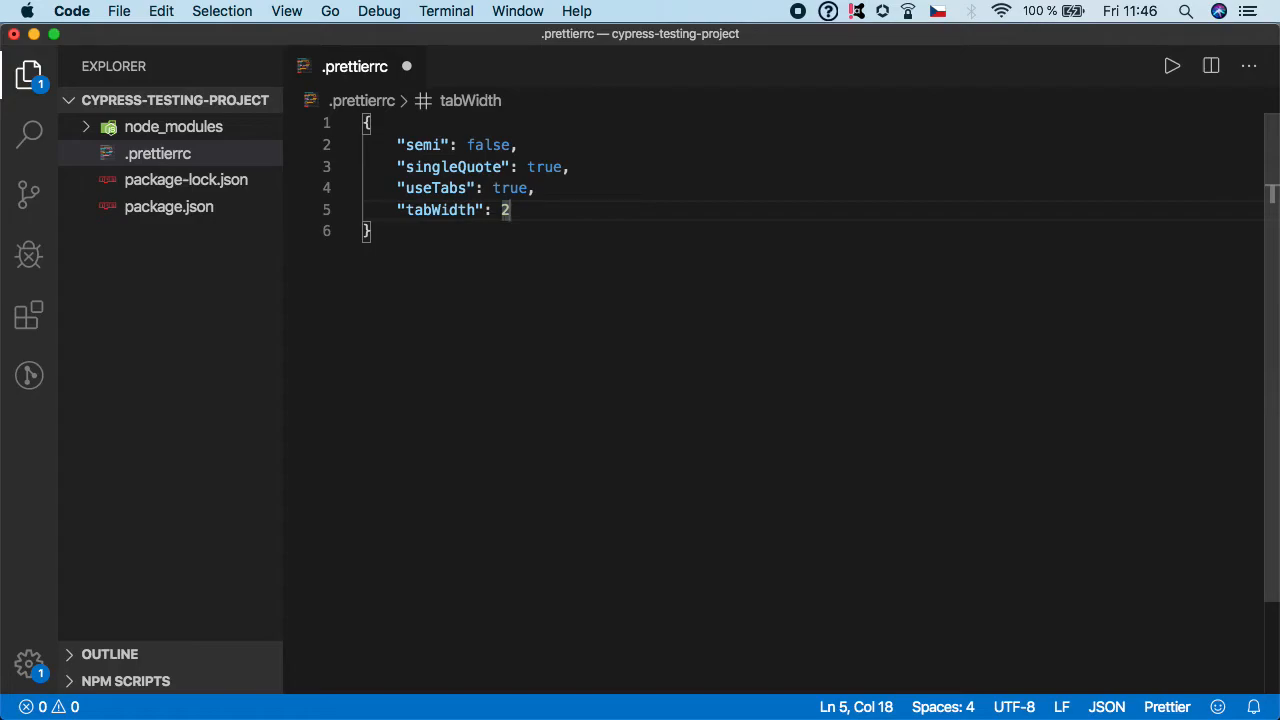
pyautogui.press('Enter')
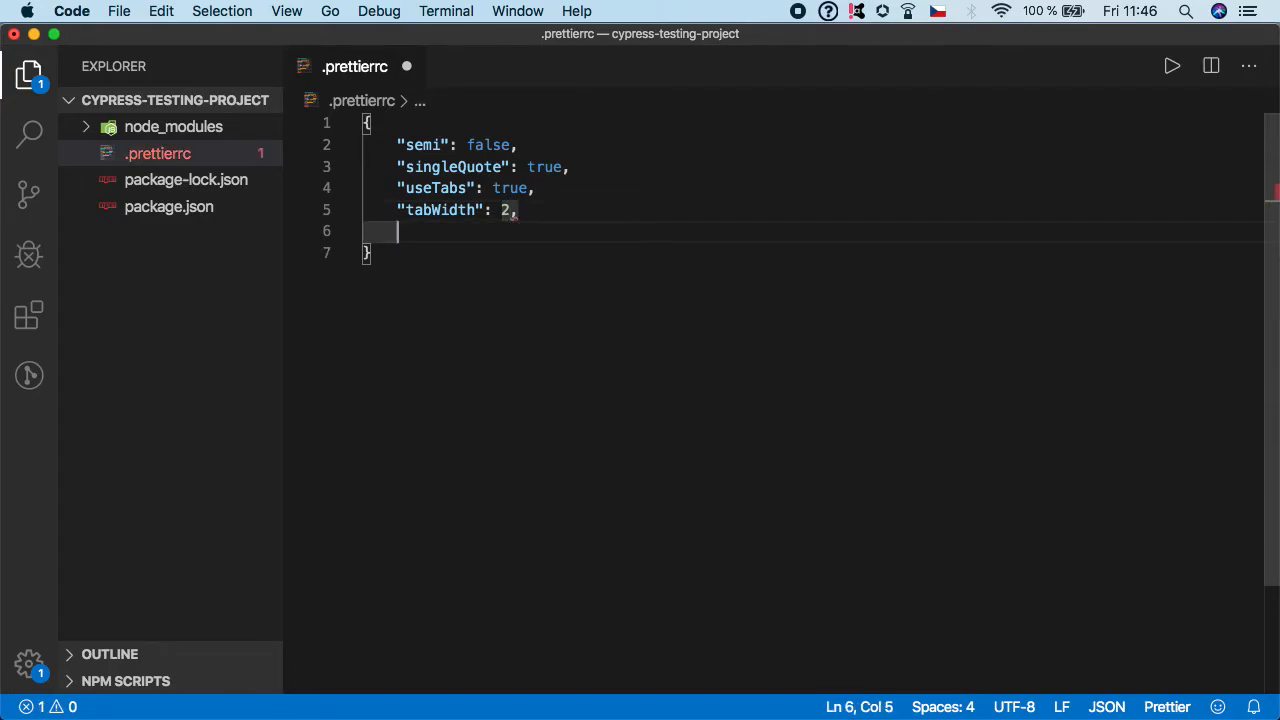
pyautogui.write('"bracketSpacing": true,')
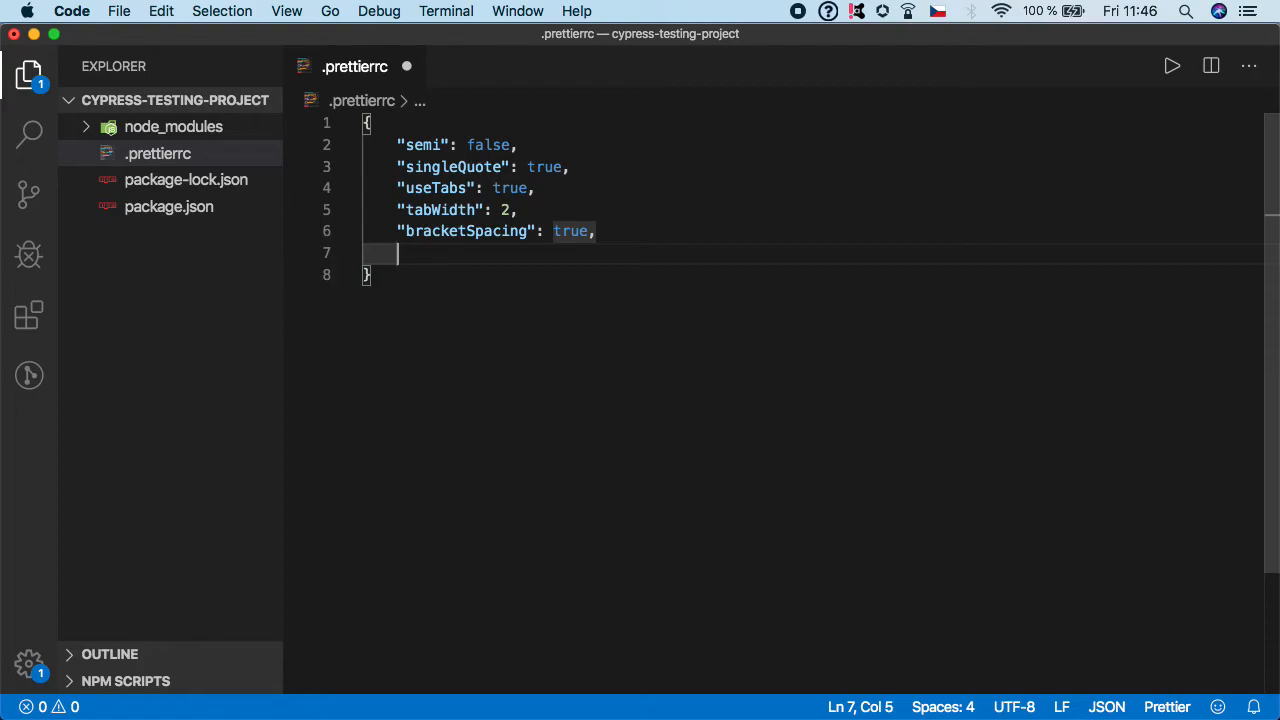
pyautogui.write('"arrowParens": "avoid"')
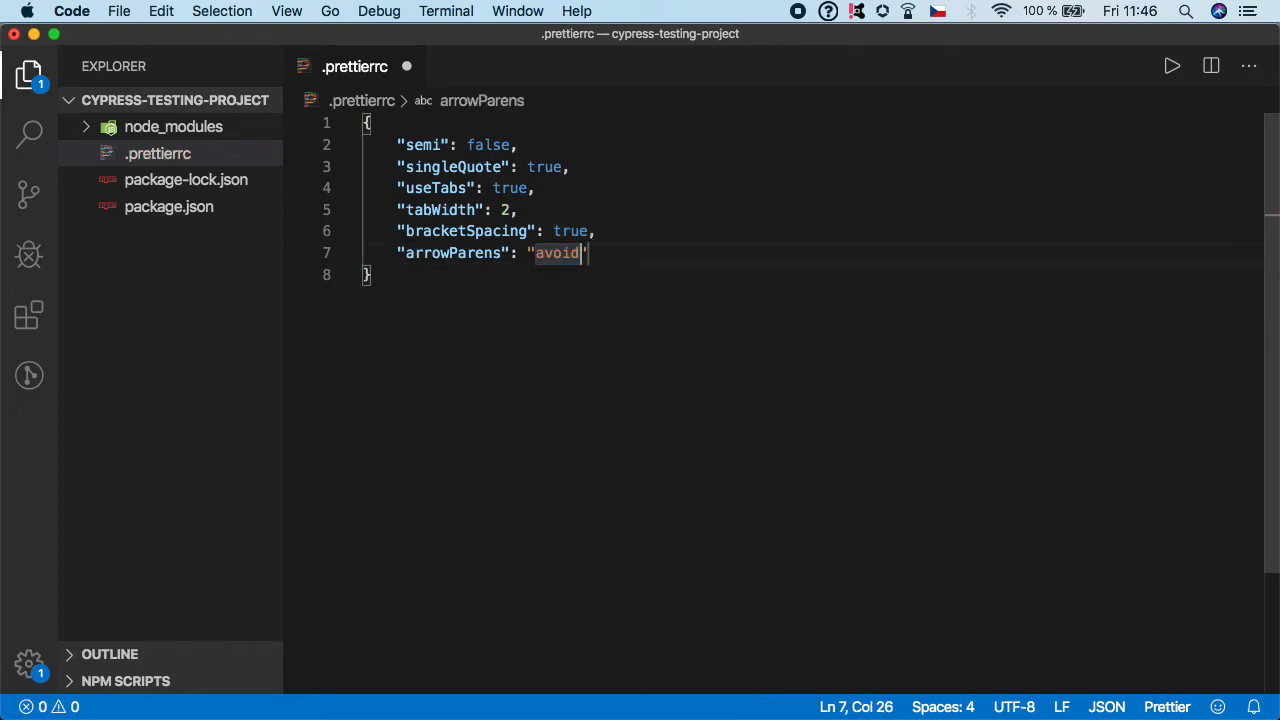
pyautogui.write('",')
pyautogui.write('"trailingComma": "')
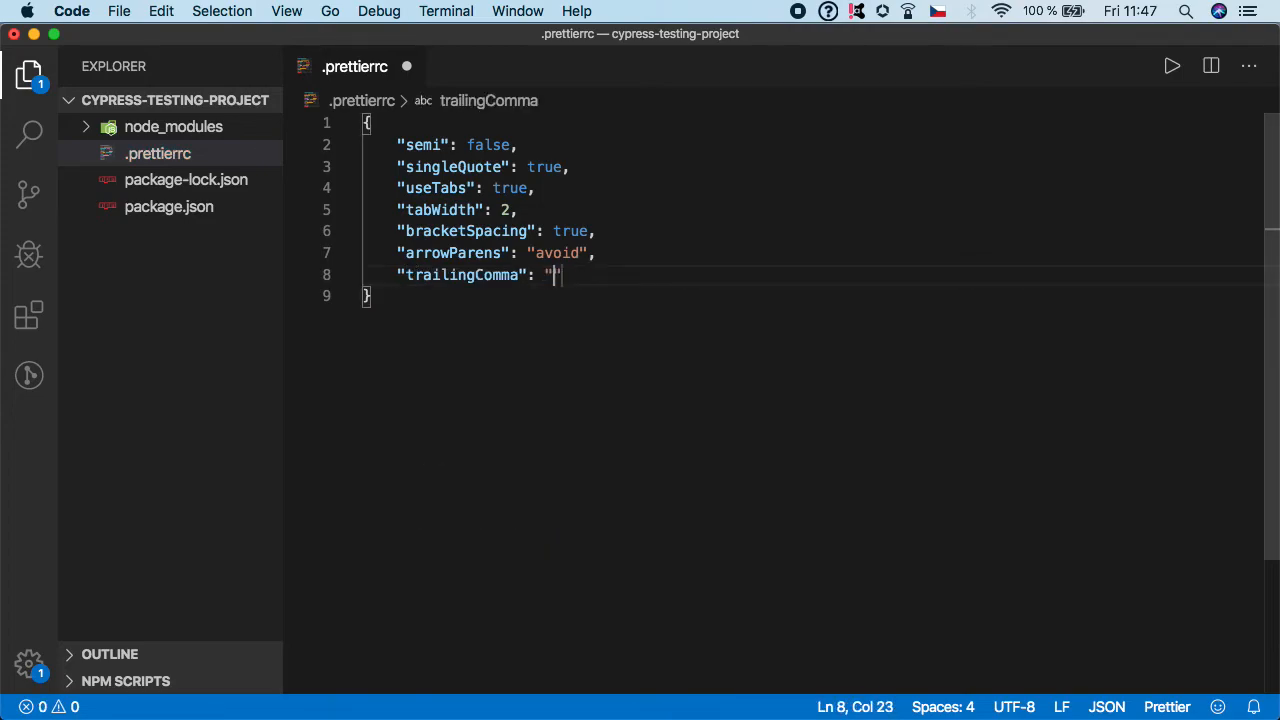
# Set "trailingComma" to "es5" and save .prettierrc
pyautogui.write('es5')
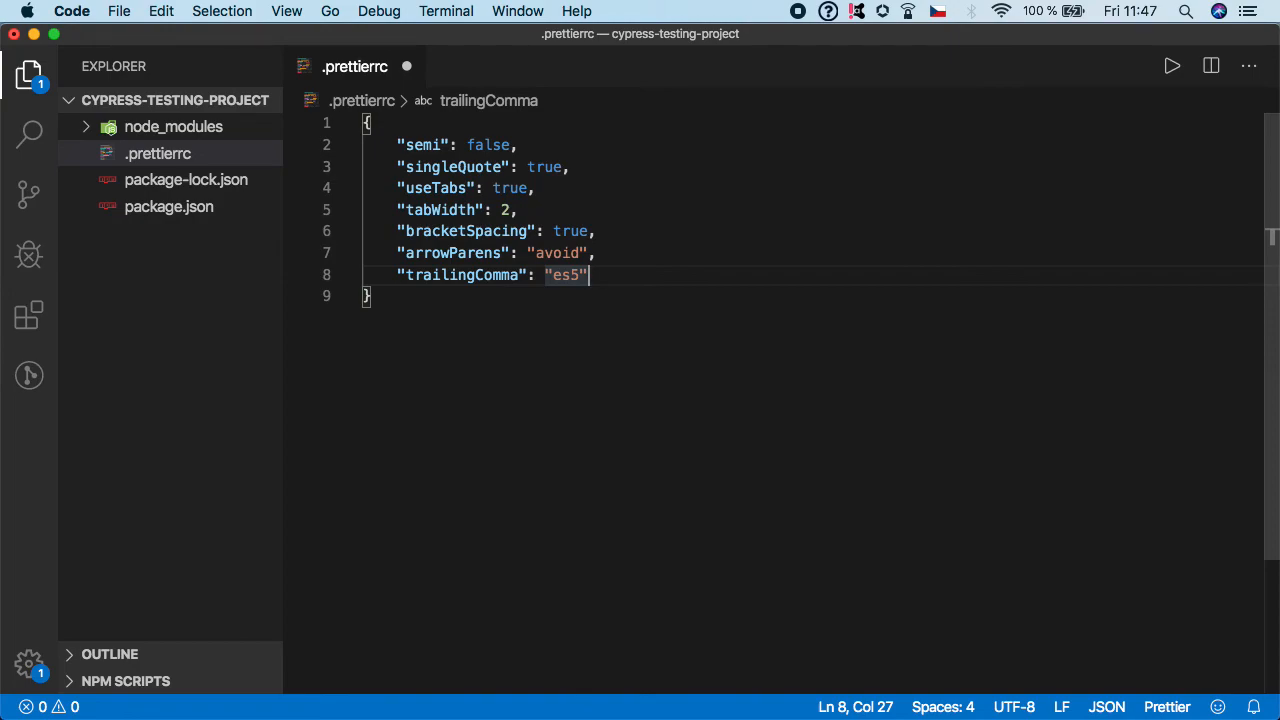
pyautogui.press('Cmd+s')
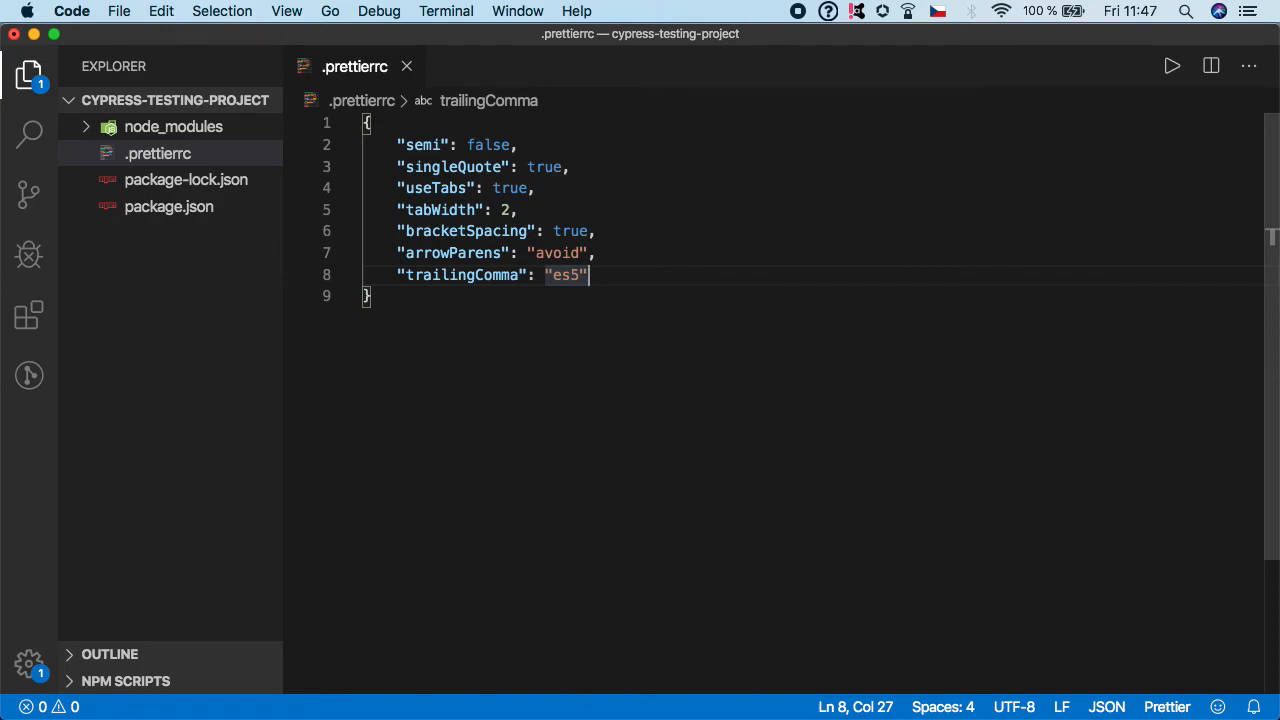